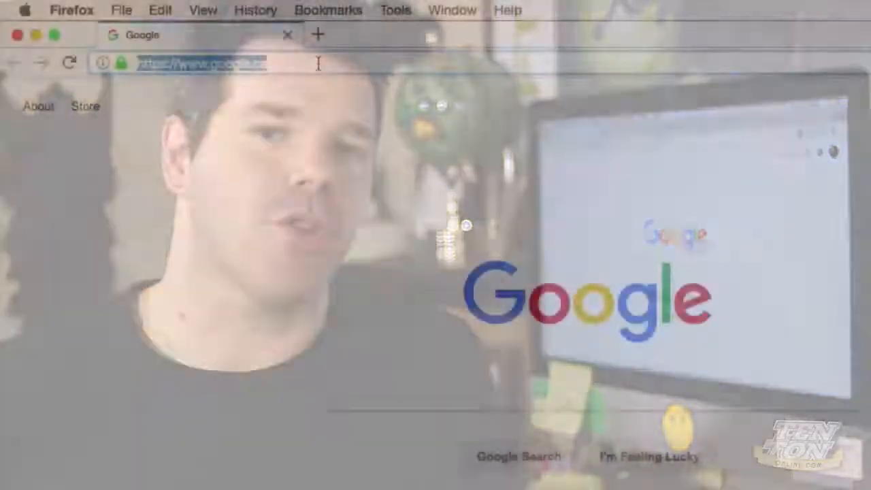
- Search for 'tentononlin' from Firefox's address bar before moving to Chrome
{"action": "type", "text": "tentononlin"}
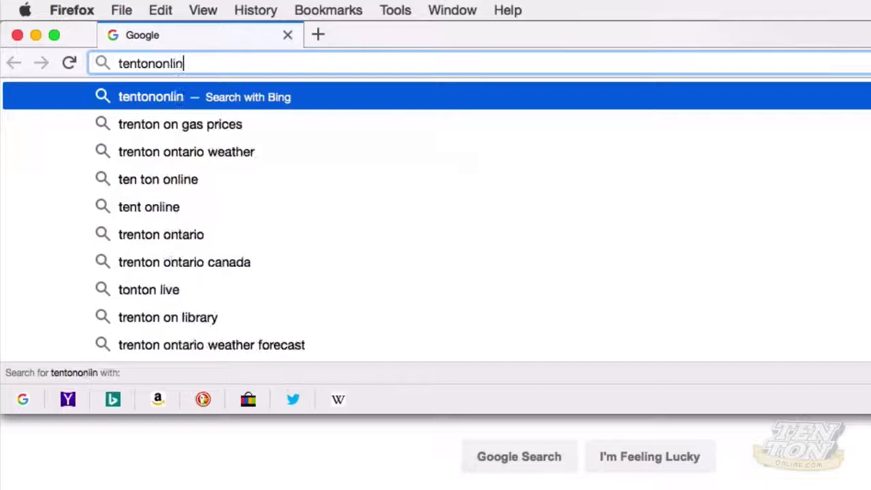
{"action": "key", "text": "Return"}
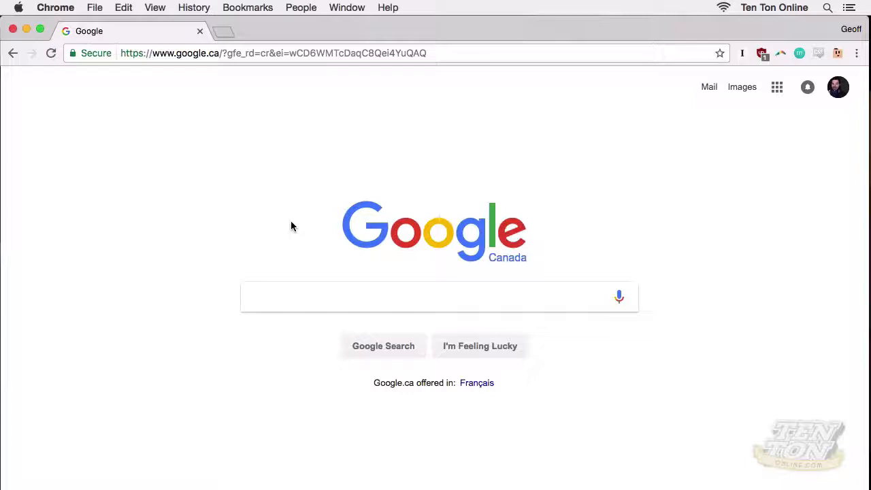
- Go to tentononline.com/go to land on Namecheap and focus its domain search box
{"action": "type", "text": "tentononline.com/wp-admin/edit.php?post_type=page"}
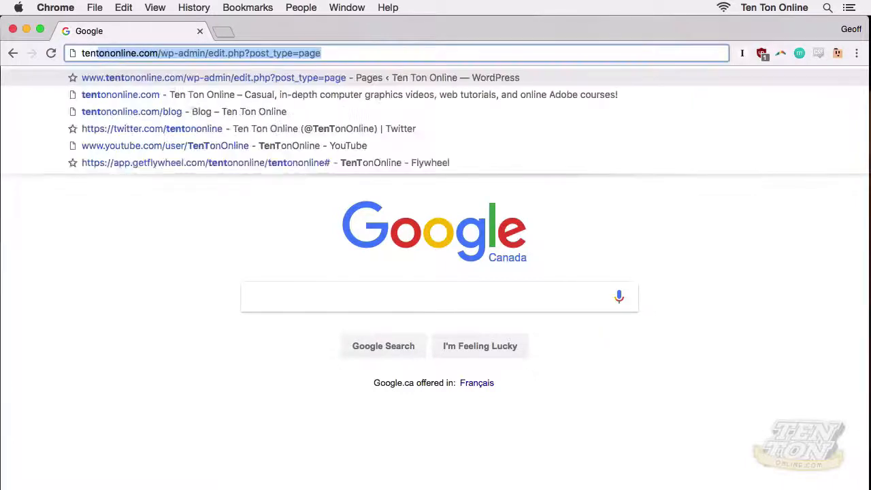
{"action": "type", "text": "tentononline.com/go"}
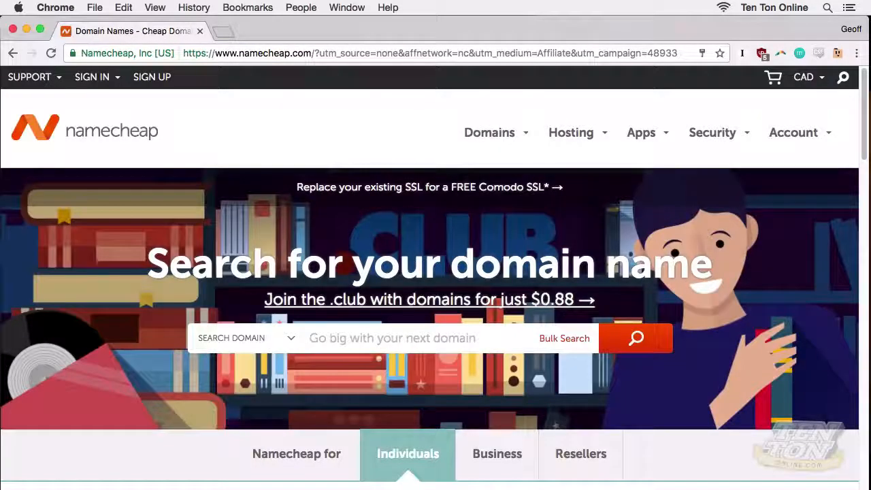
{"action": "mouse_move", "coordinate": [313, 247]}
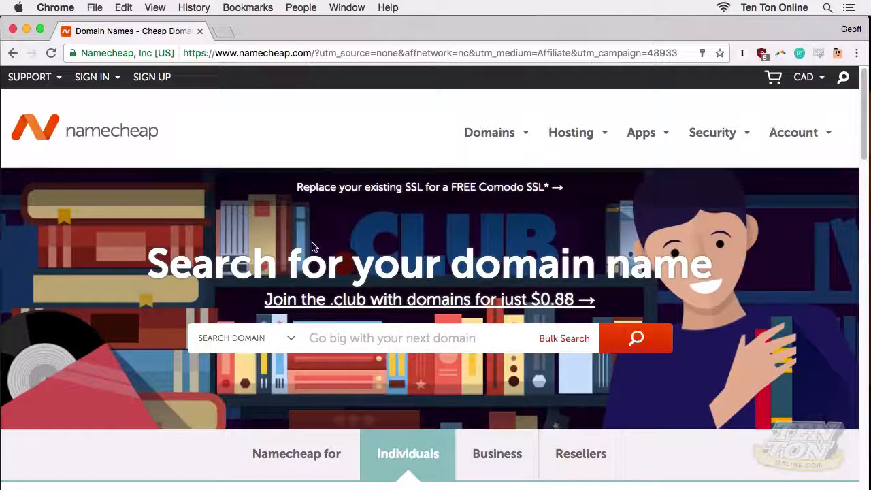
{"action": "mouse_move", "coordinate": [352, 336]}
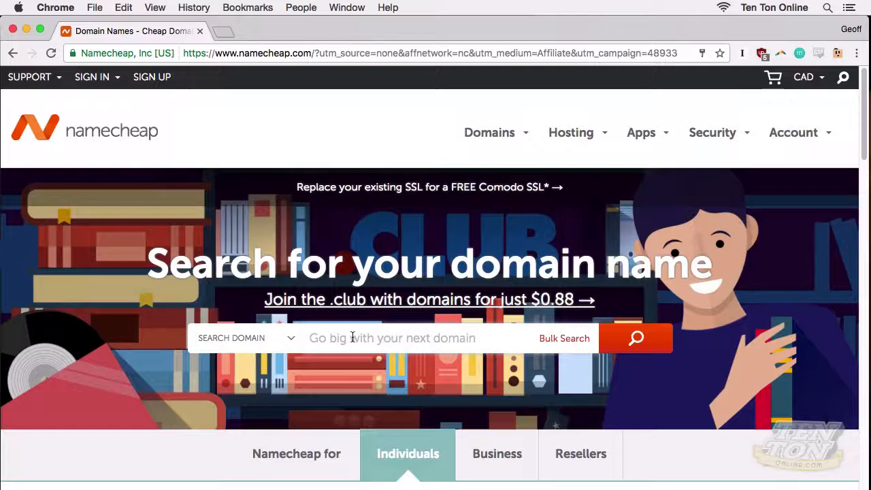
{"action": "left_click", "coordinate": [422, 337]}
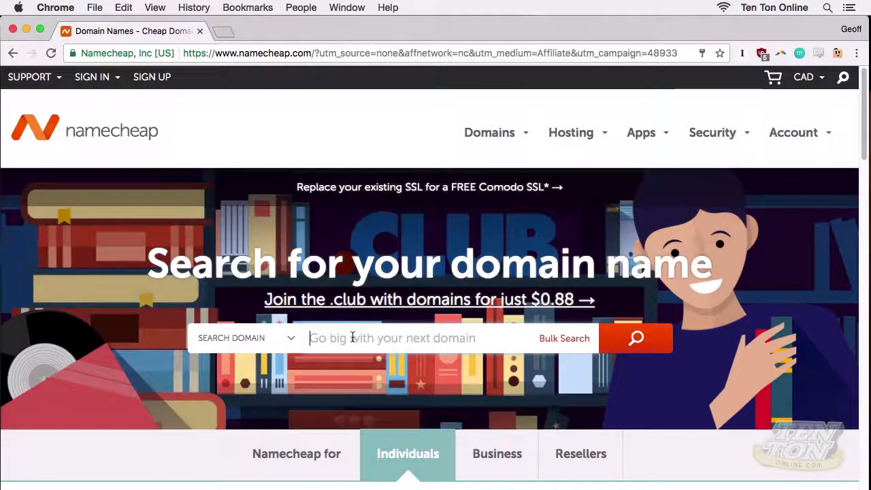
- Enter 10ton.online as the domain name to search on Namecheap
{"action": "type", "text": "10"}
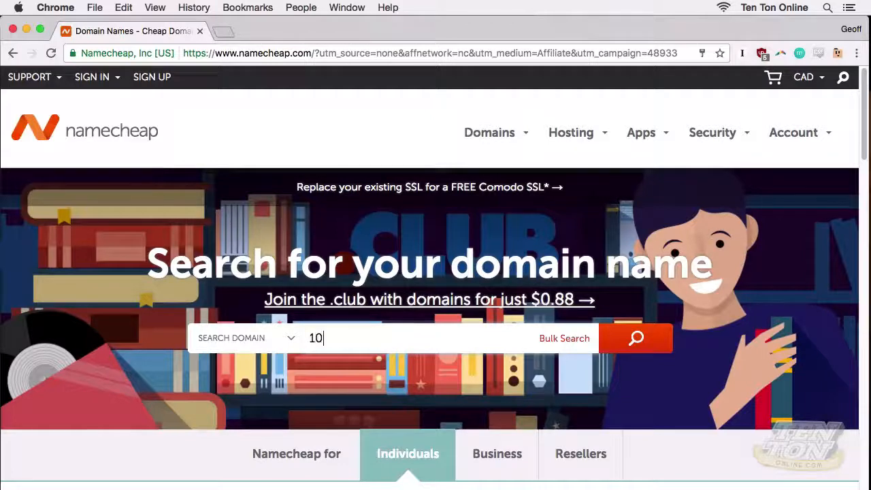
{"action": "type", "text": "to"}
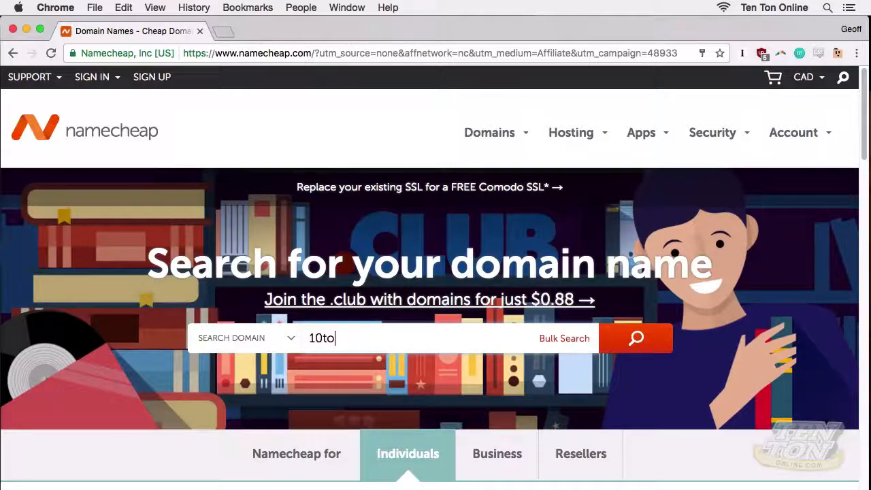
{"action": "type", "text": "n.online"}
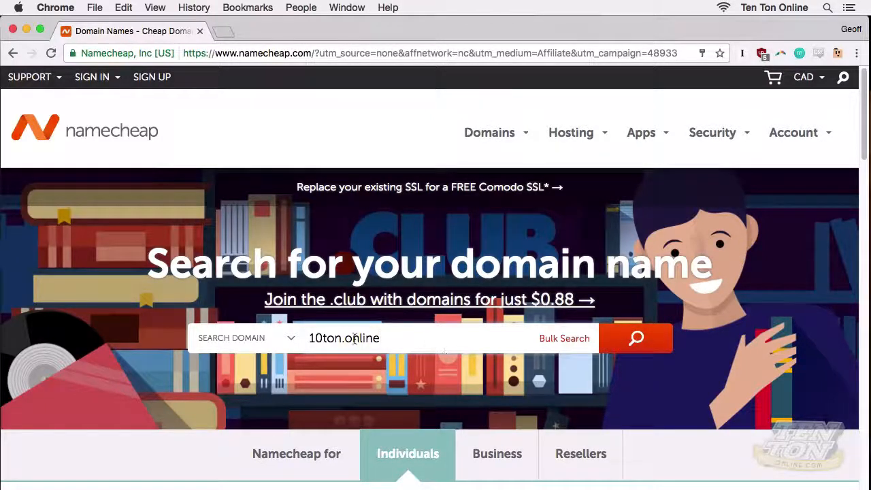
{"action": "double_click", "coordinate": [363, 337]}
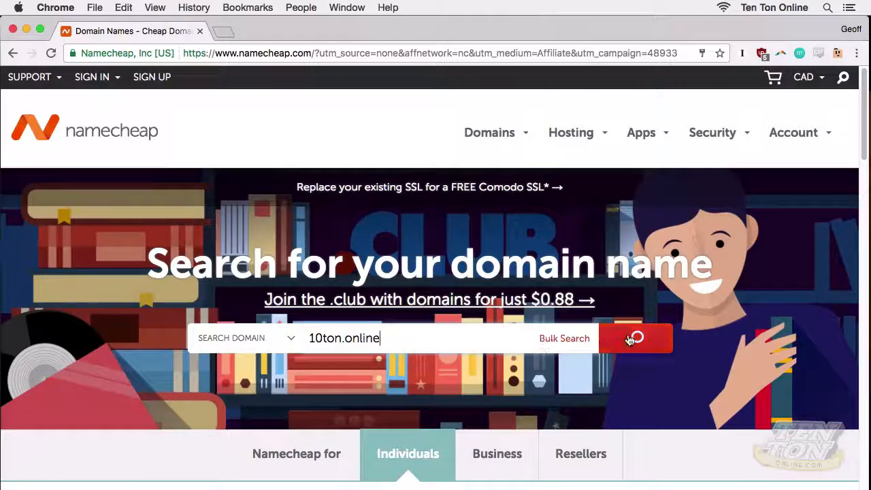
- Run the search showing 10ton.online available at C$5.23/year with alternatives
{"action": "left_click", "coordinate": [636, 338]}
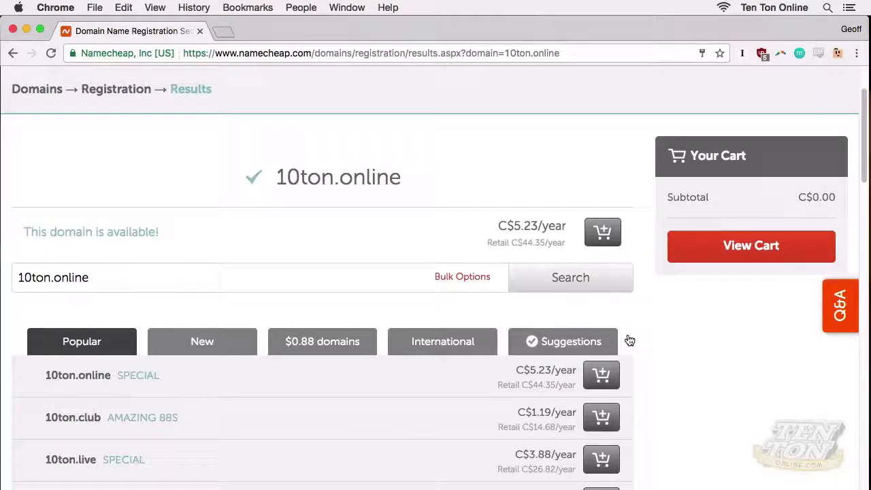
{"action": "scroll", "scroll_direction": "up", "scroll_amount": 3}
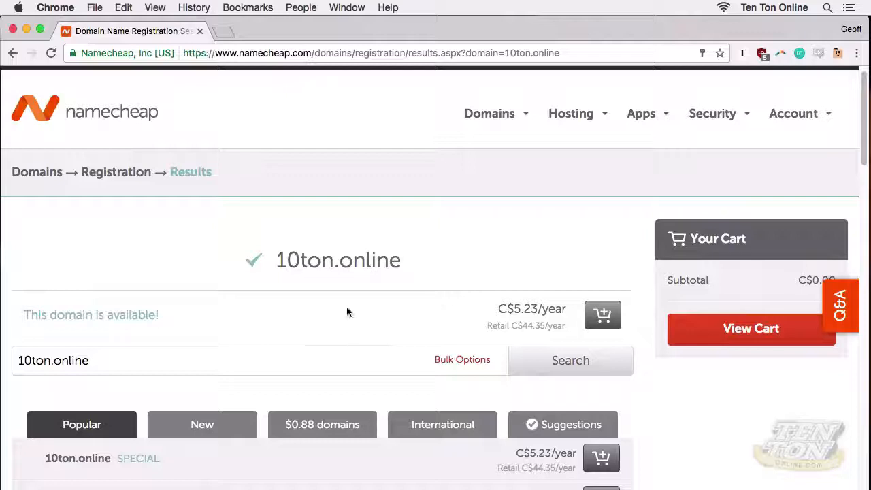
{"action": "mouse_move", "coordinate": [256, 273]}
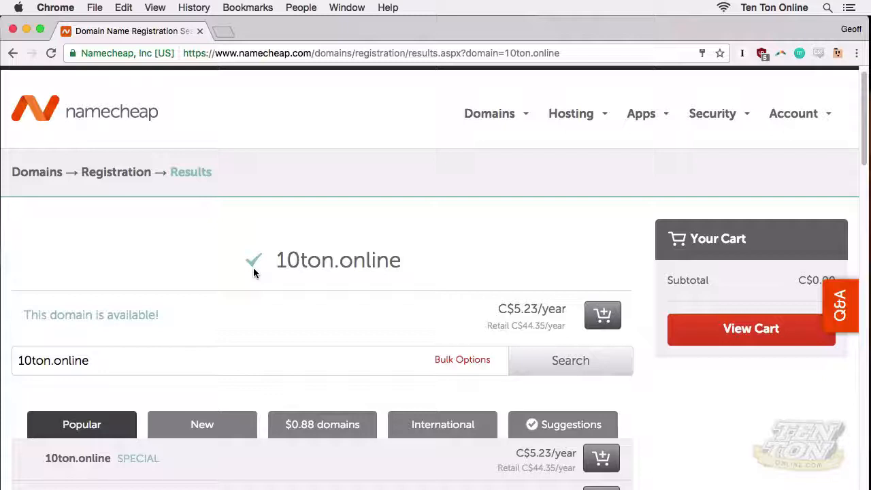
{"action": "mouse_move", "coordinate": [520, 391]}
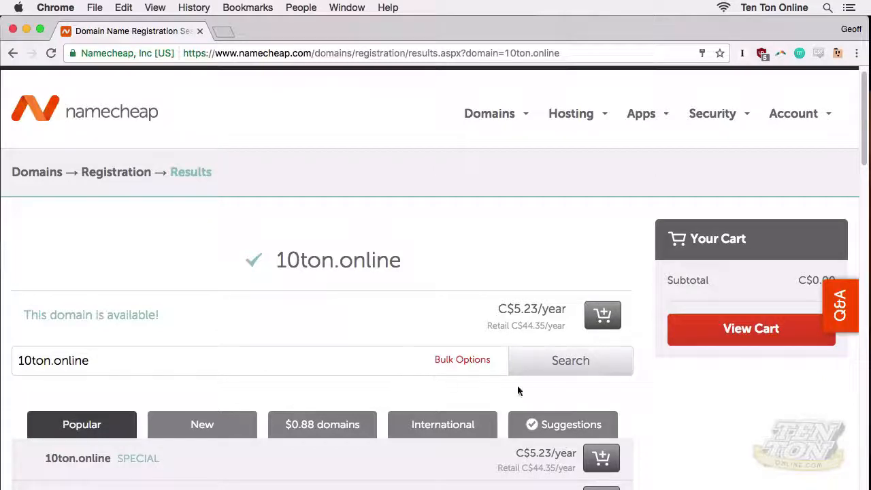
- Scroll through alternative endings like 10ton.club at C$1.19 and 10ton.life at C$2.54
{"action": "scroll", "scroll_direction": "down", "scroll_amount": 3}
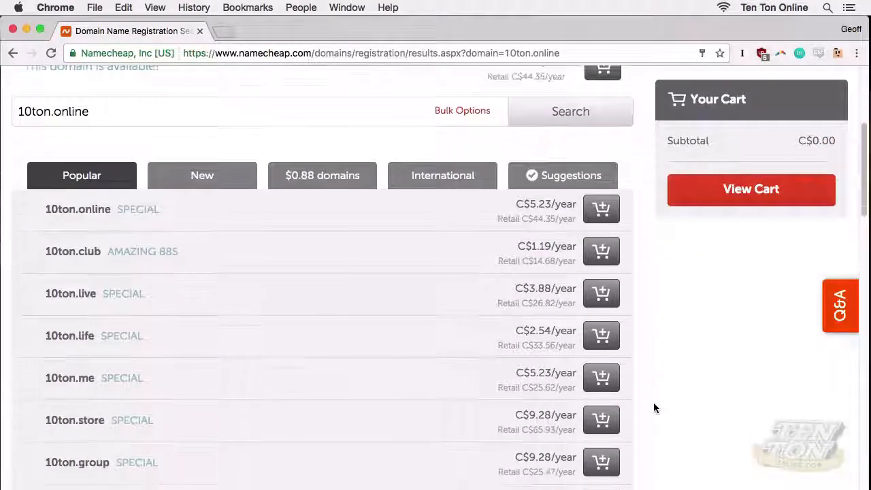
{"action": "scroll", "scroll_direction": "down", "scroll_amount": 3}
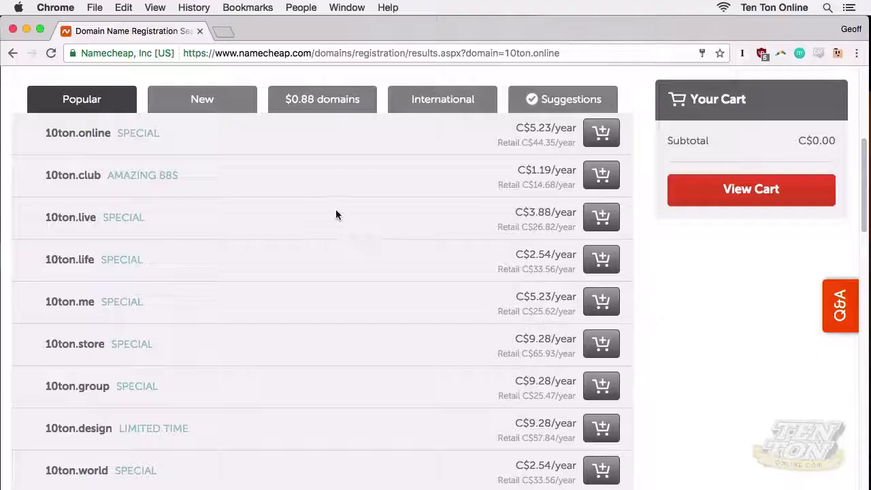
{"action": "mouse_move", "coordinate": [201, 177]}
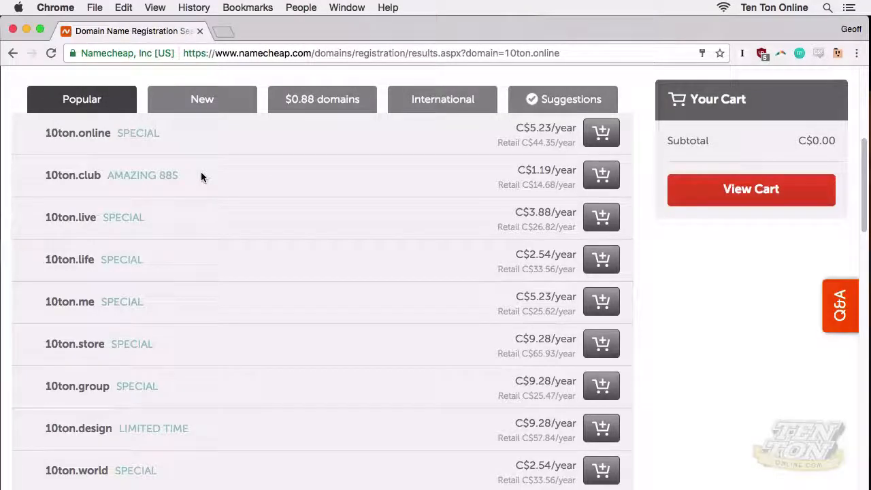
{"action": "mouse_move", "coordinate": [89, 227]}
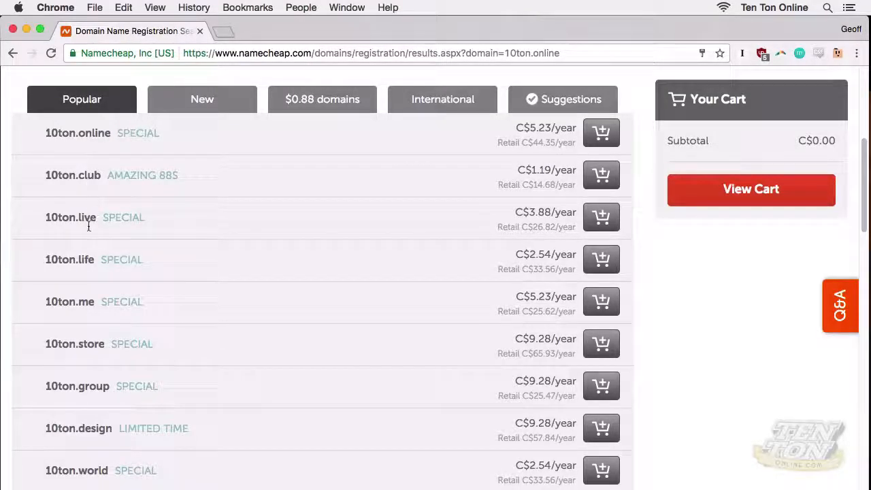
{"action": "mouse_move", "coordinate": [92, 237]}
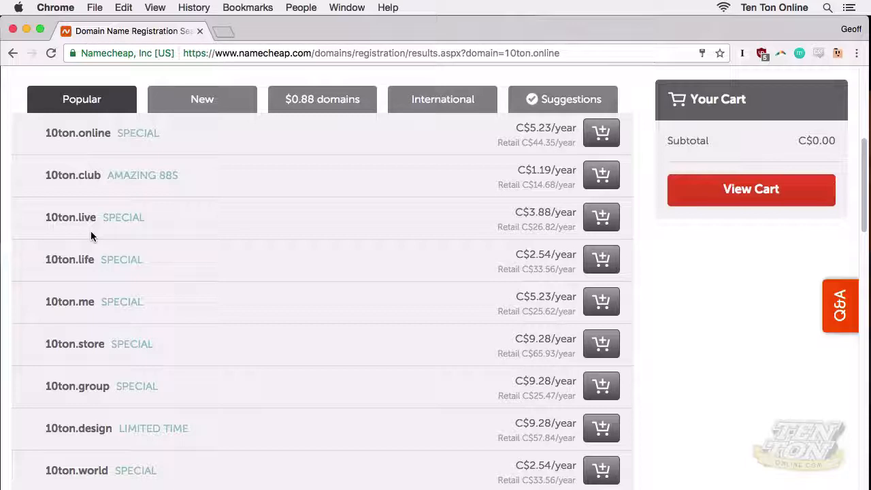
{"action": "mouse_move", "coordinate": [112, 260]}
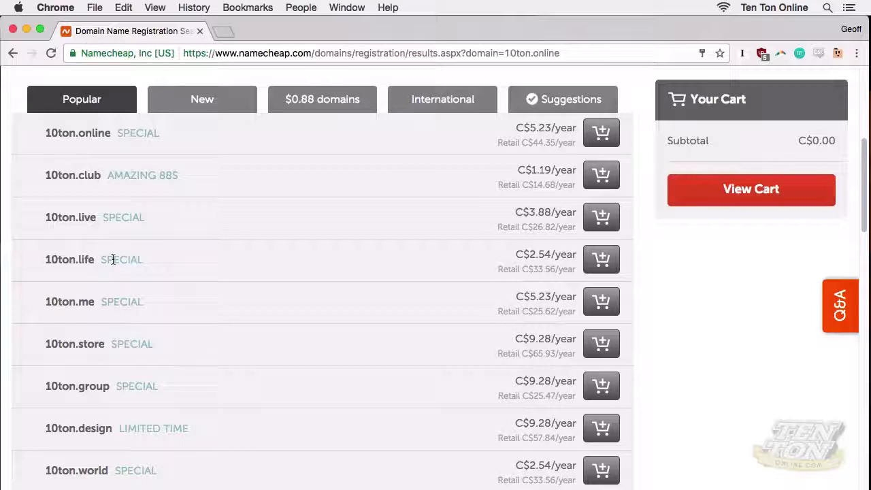
{"action": "mouse_move", "coordinate": [324, 234]}
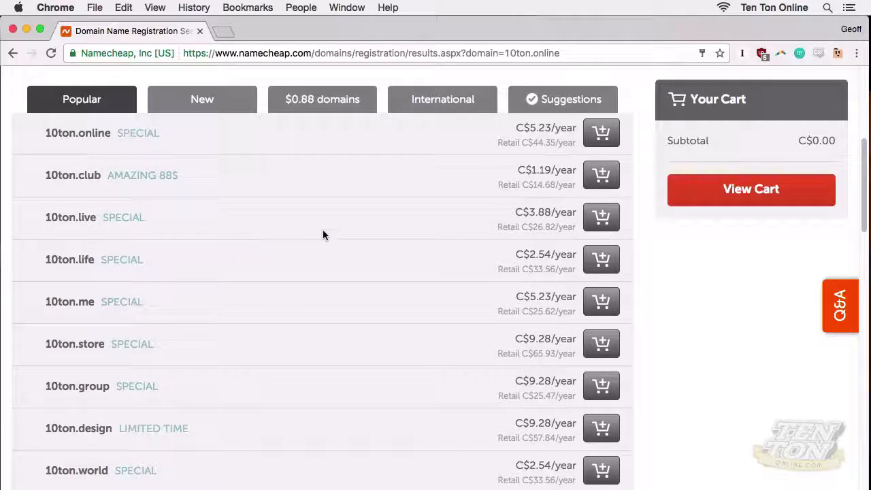
{"action": "scroll", "scroll_direction": "up", "scroll_amount": 3}
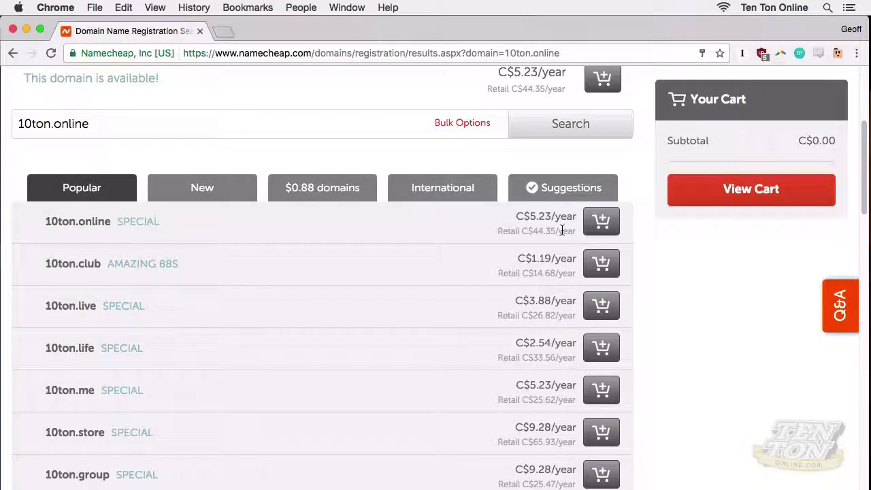
{"action": "mouse_move", "coordinate": [602, 220]}
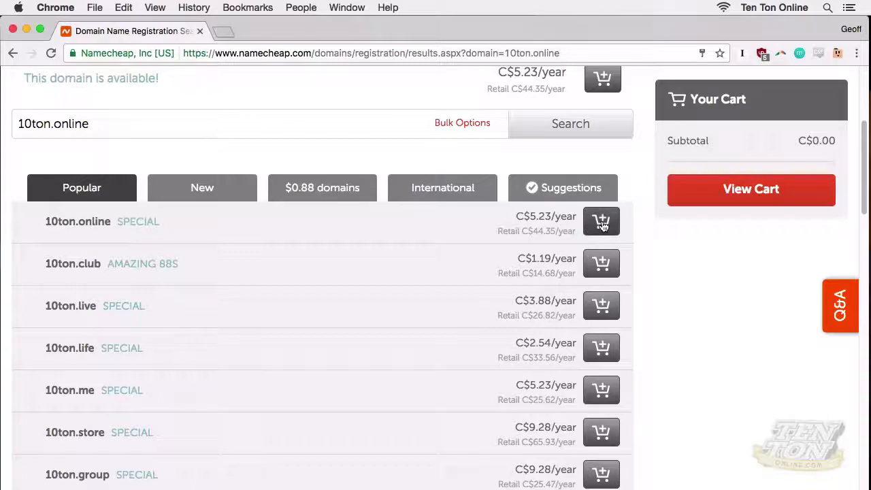
- Add 10ton.online to the cart for a C$5.47 subtotal and view the cart
{"action": "left_click", "coordinate": [602, 220]}
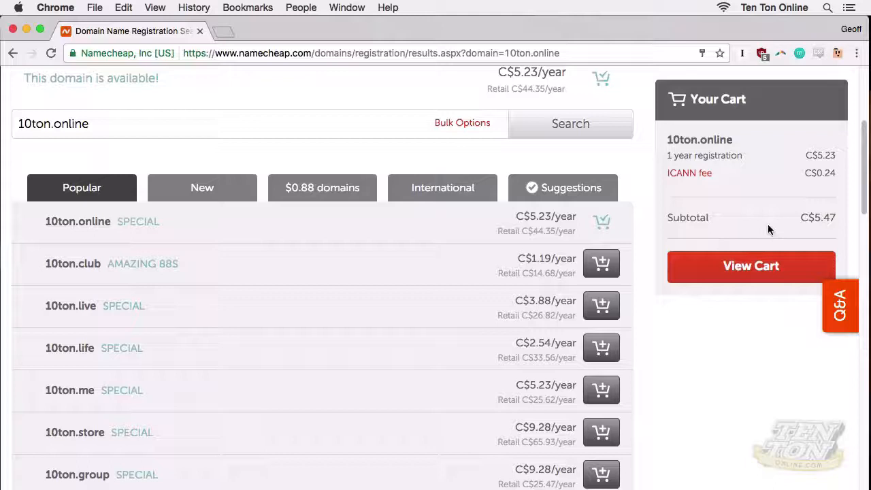
{"action": "mouse_move", "coordinate": [800, 160]}
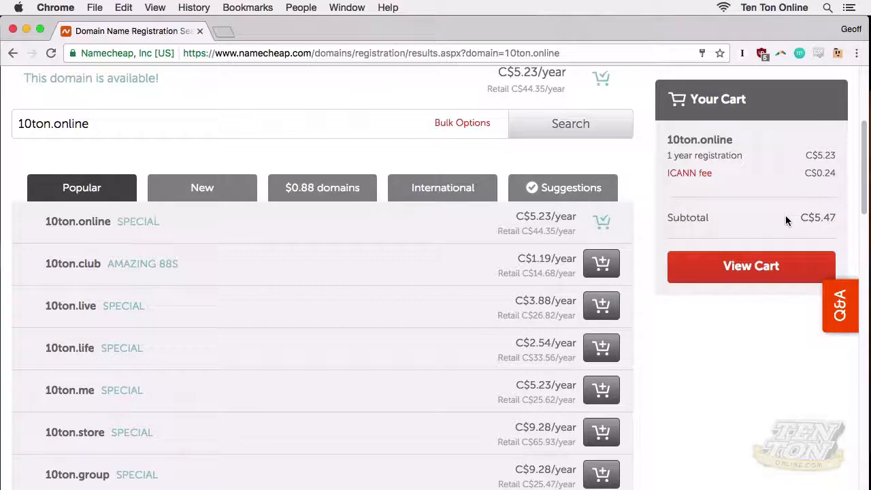
{"action": "left_click", "coordinate": [751, 265]}
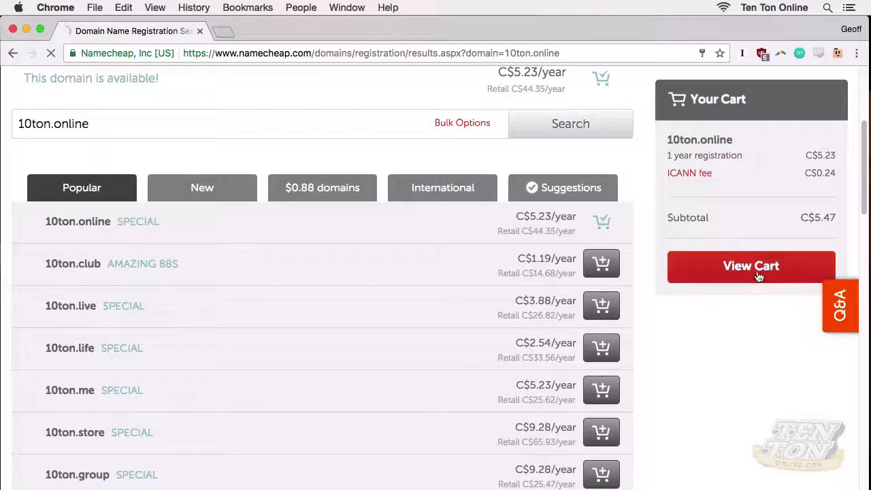
{"action": "left_click", "coordinate": [752, 266]}
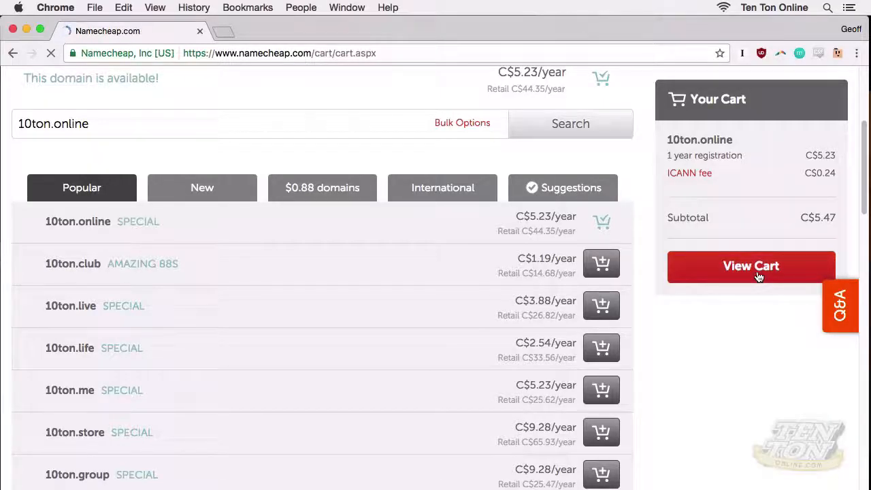
- Try a 2-year period for 10ton.online, then return it to 1 year
{"action": "left_click", "coordinate": [751, 265]}
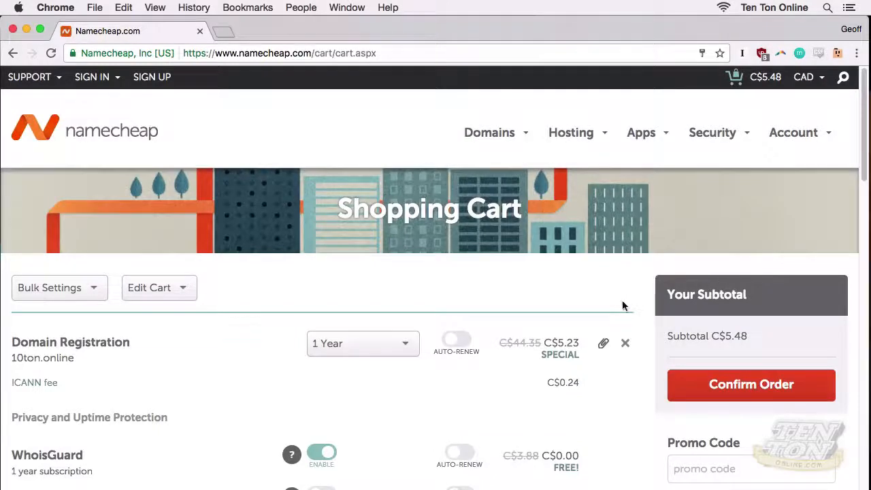
{"action": "scroll", "scroll_direction": "down", "scroll_amount": 3}
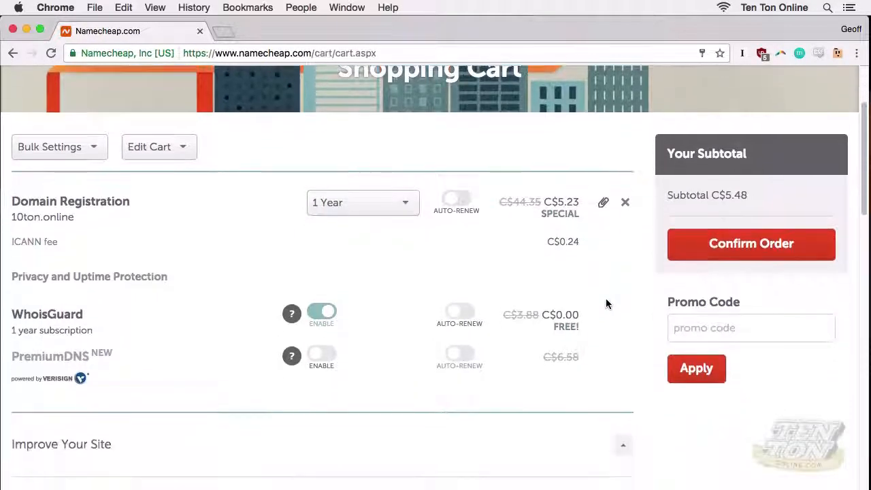
{"action": "scroll", "scroll_direction": "down", "scroll_amount": 3}
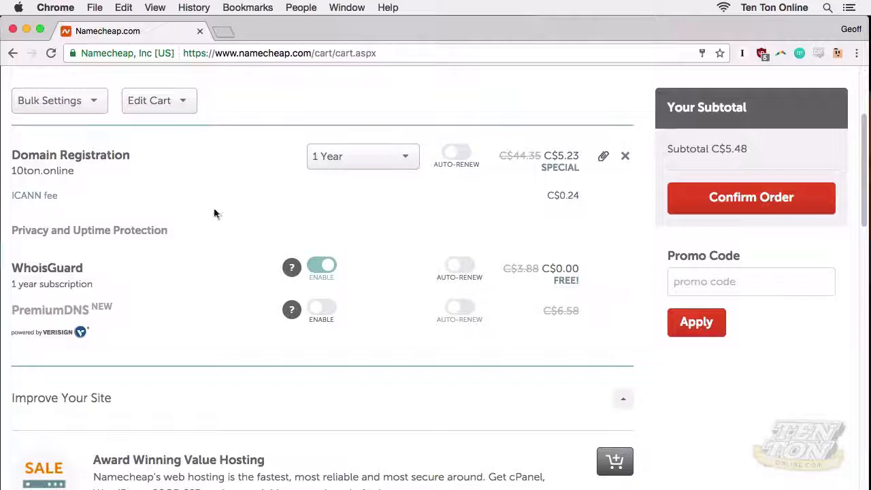
{"action": "mouse_move", "coordinate": [398, 166]}
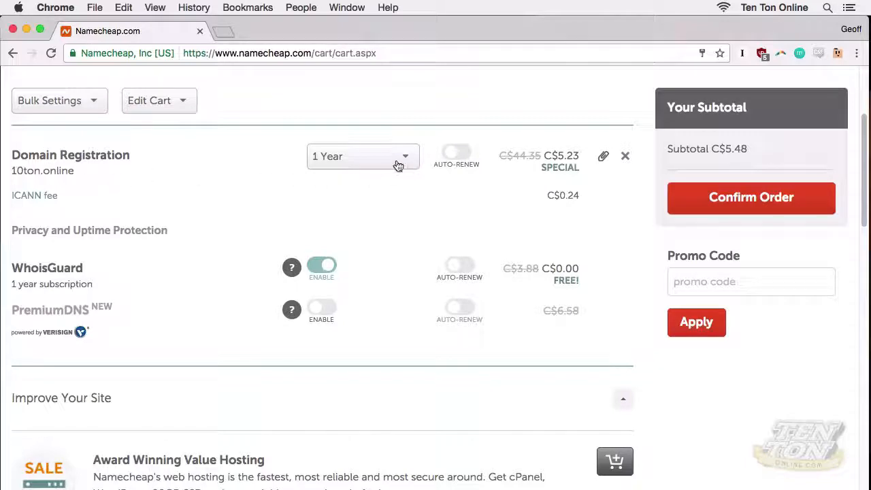
{"action": "left_click", "coordinate": [362, 155]}
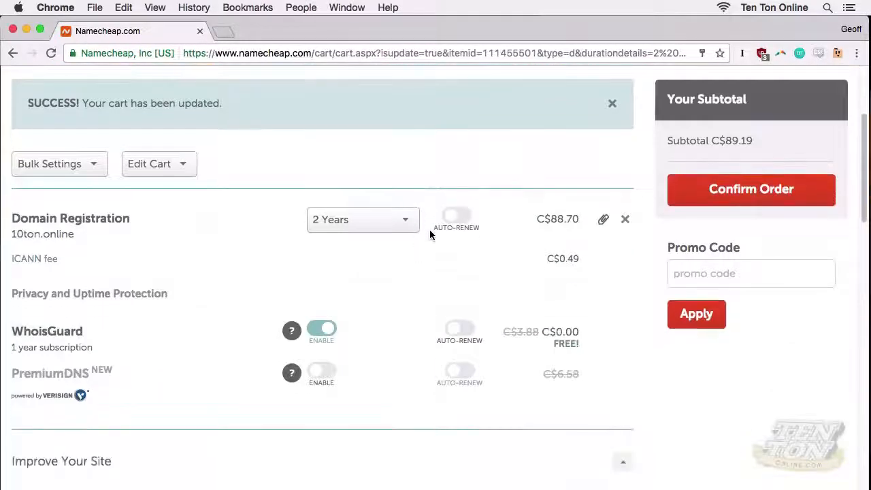
{"action": "mouse_move", "coordinate": [561, 231]}
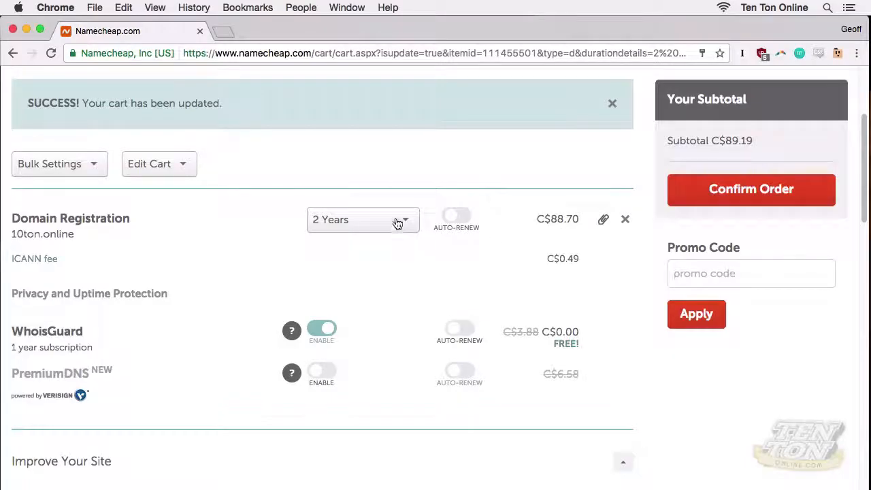
{"action": "left_click", "coordinate": [362, 219]}
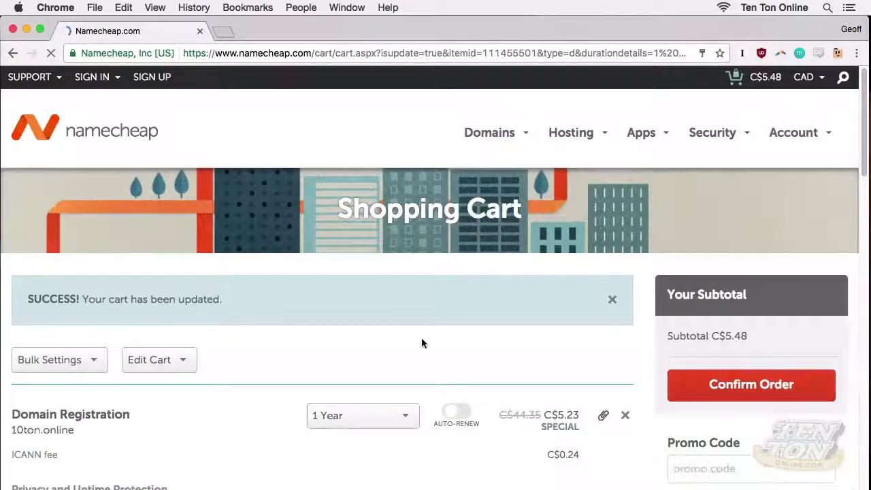
- Review auto-renew and free WhoisGuard settings, keeping the C$5.48 subtotal
{"action": "scroll", "scroll_direction": "down", "scroll_amount": 3}
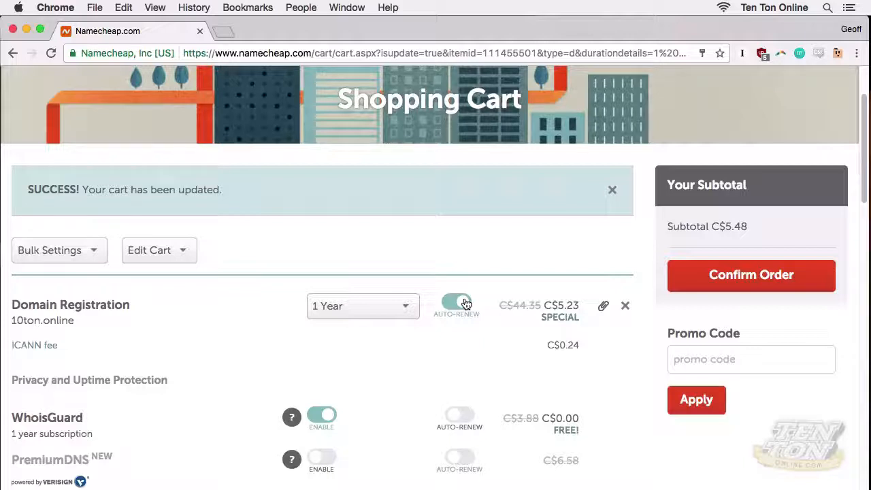
{"action": "scroll", "scroll_direction": "down", "scroll_amount": 3}
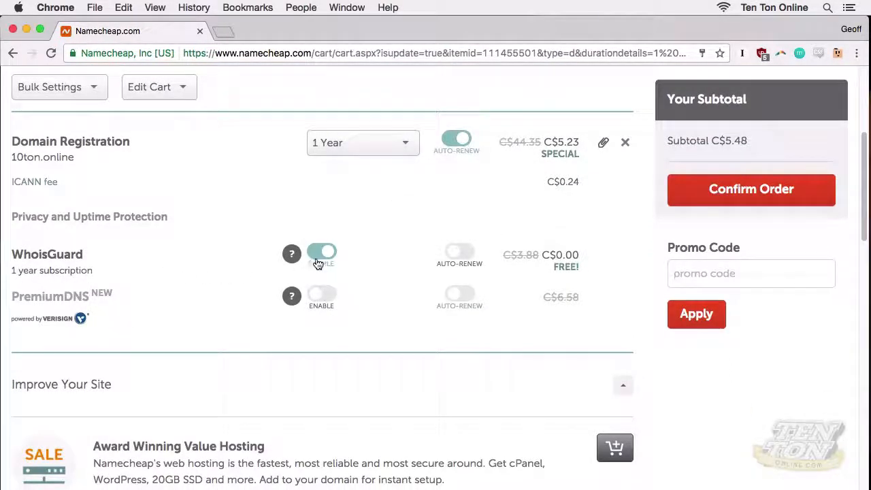
{"action": "mouse_move", "coordinate": [291, 255]}
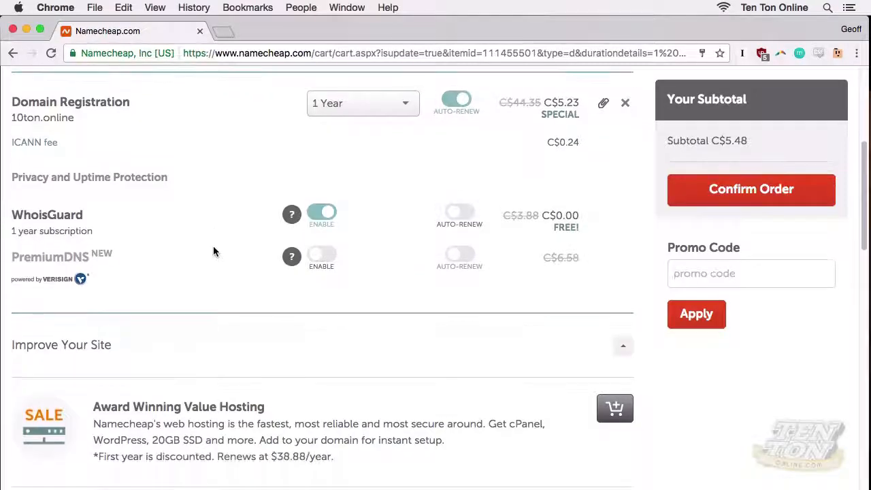
{"action": "mouse_move", "coordinate": [125, 264]}
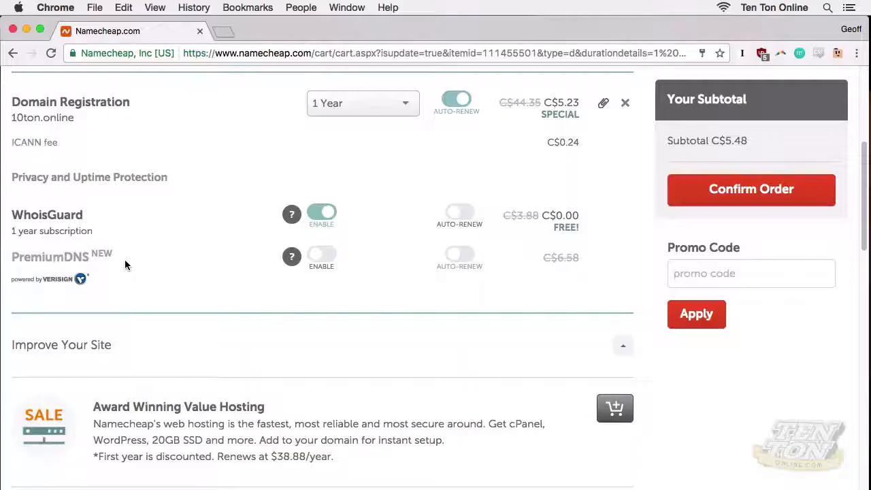
{"action": "mouse_move", "coordinate": [618, 269]}
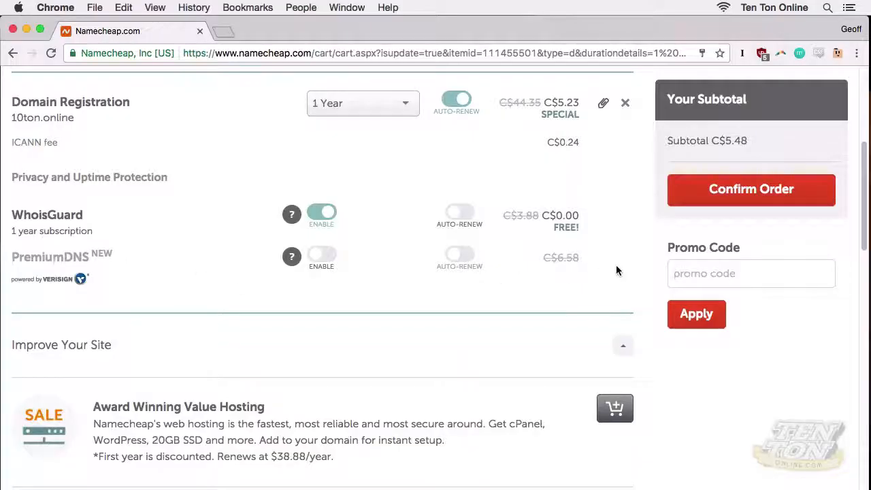
{"action": "scroll", "scroll_direction": "down", "scroll_amount": 3}
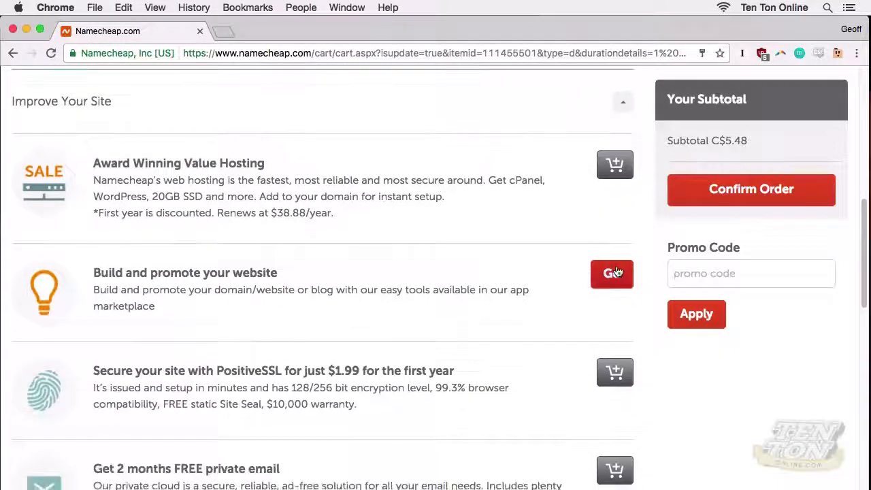
{"action": "mouse_move", "coordinate": [278, 169]}
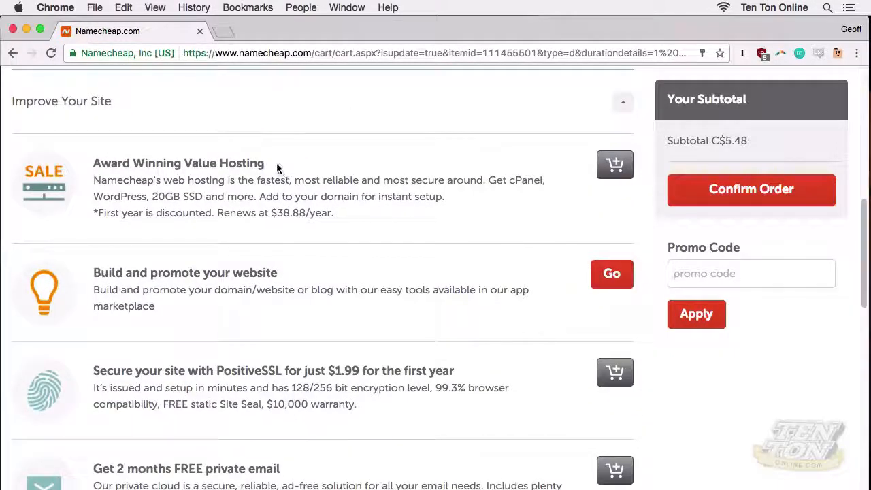
{"action": "mouse_move", "coordinate": [289, 277]}
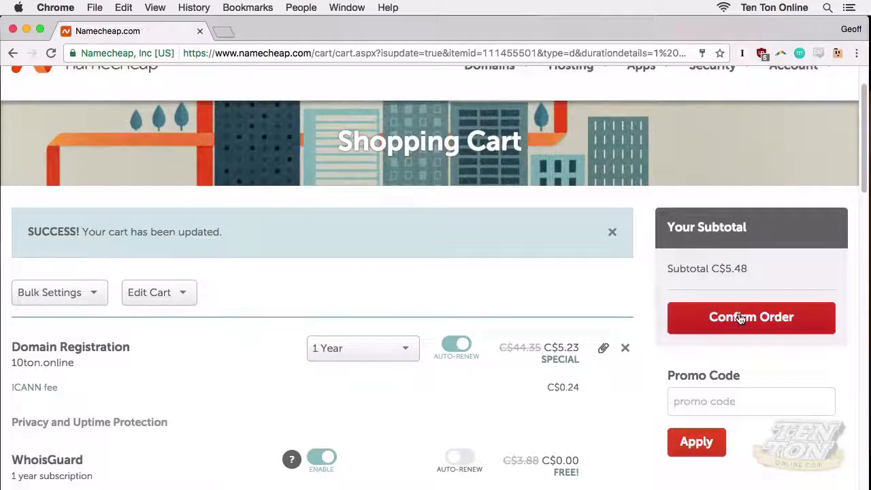
- Confirm the order, reaching Namecheap's Login/Signup page
{"action": "left_click", "coordinate": [752, 317]}
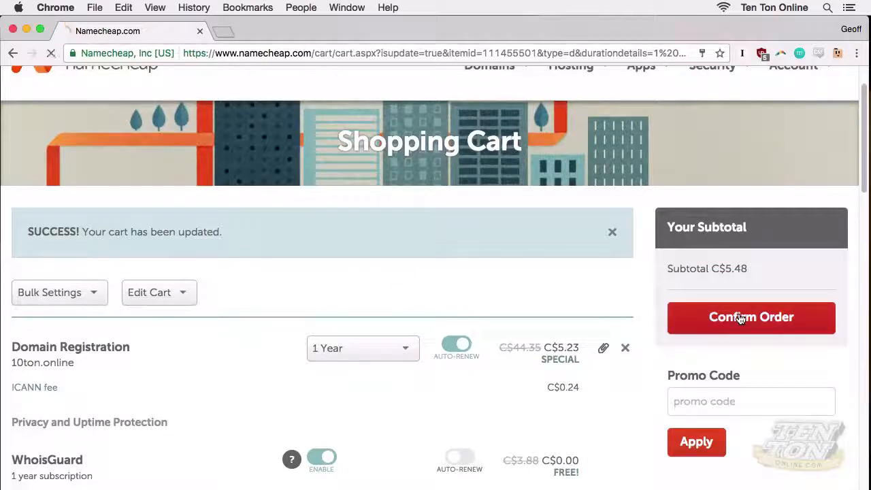
{"action": "left_click", "coordinate": [751, 317]}
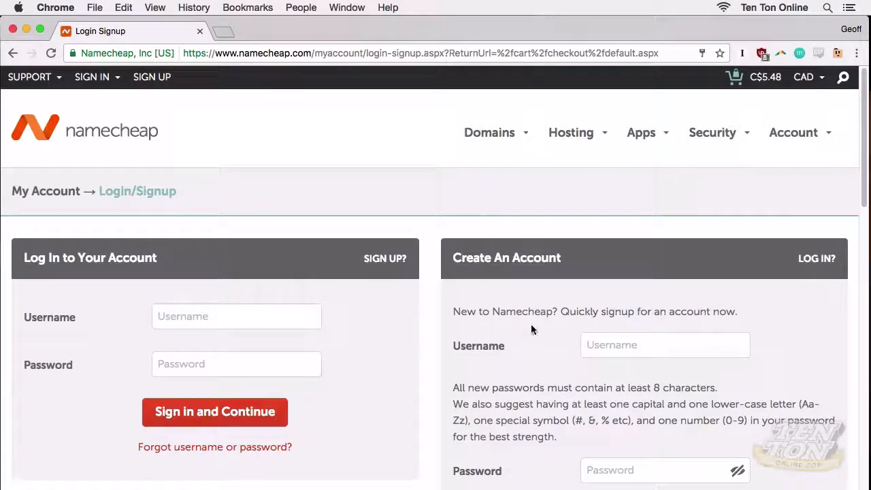
{"action": "scroll", "scroll_direction": "down", "scroll_amount": 3}
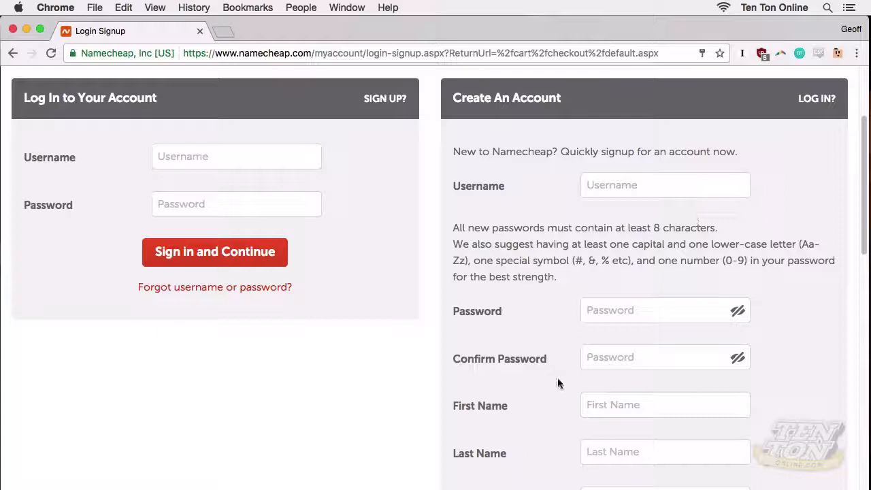
{"action": "scroll", "scroll_direction": "down", "scroll_amount": 3}
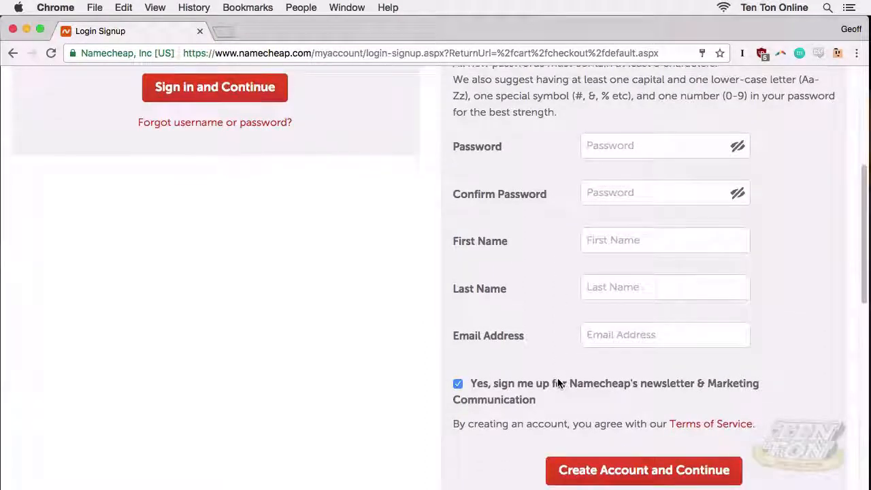
{"action": "scroll", "scroll_direction": "up", "scroll_amount": 3}
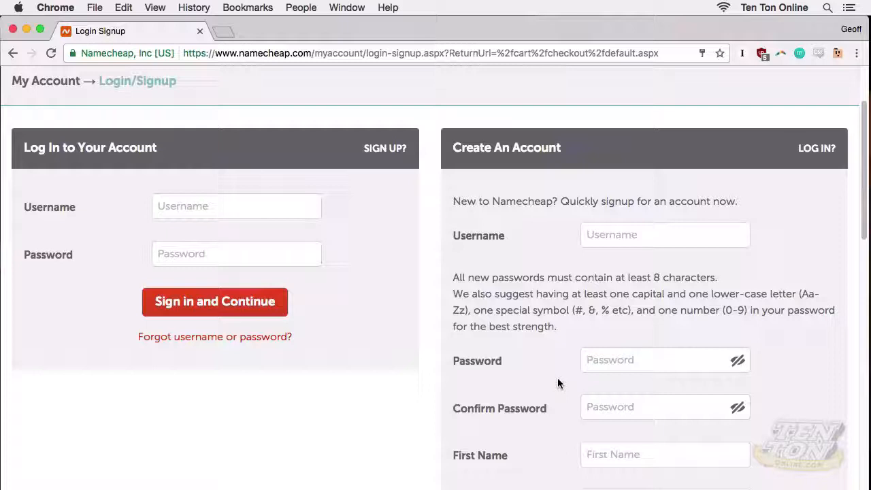
- Sign in with the account username and password to reach the 10ton.online order review
{"action": "left_click", "coordinate": [237, 205]}
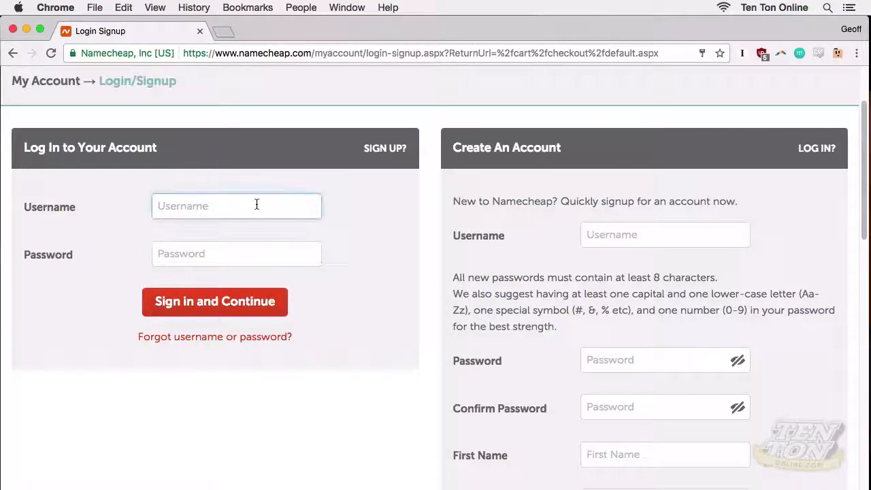
{"action": "type", "text": "username"}
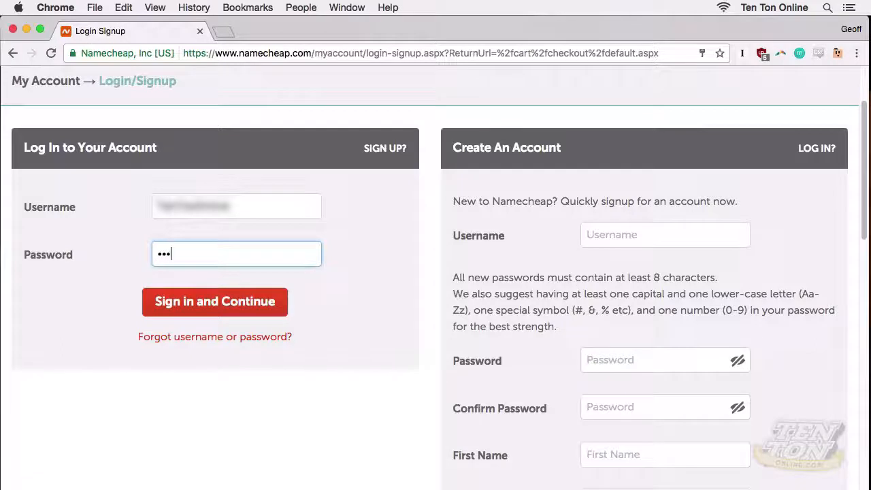
{"action": "left_click", "coordinate": [215, 302]}
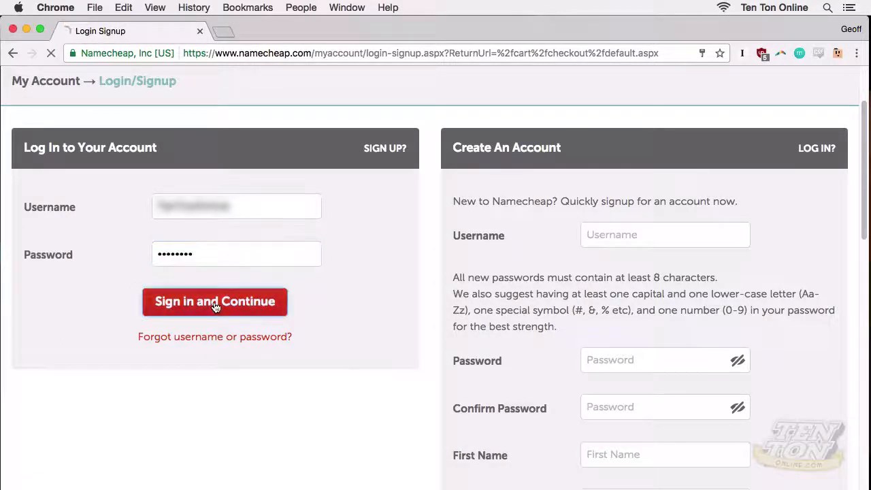
{"action": "left_click", "coordinate": [215, 302]}
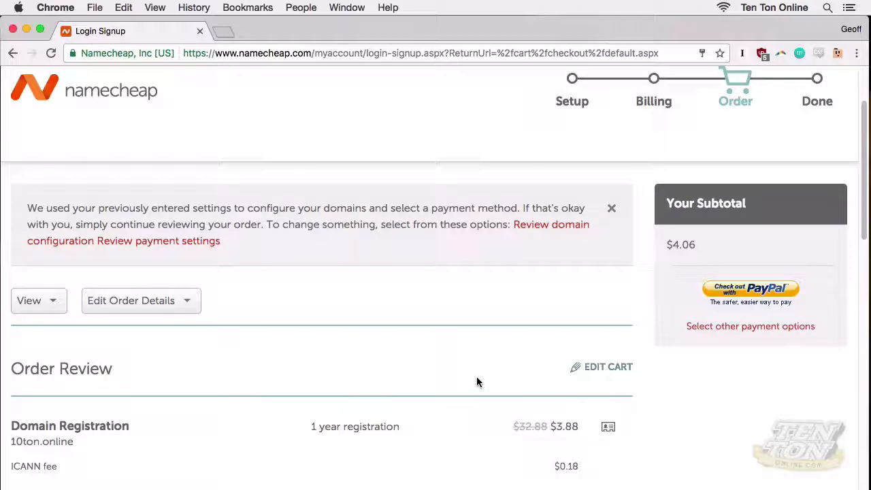
- Pay the $4.06 order from the PayPal balance, confirming order 26381596
{"action": "scroll", "scroll_direction": "down", "scroll_amount": 3}
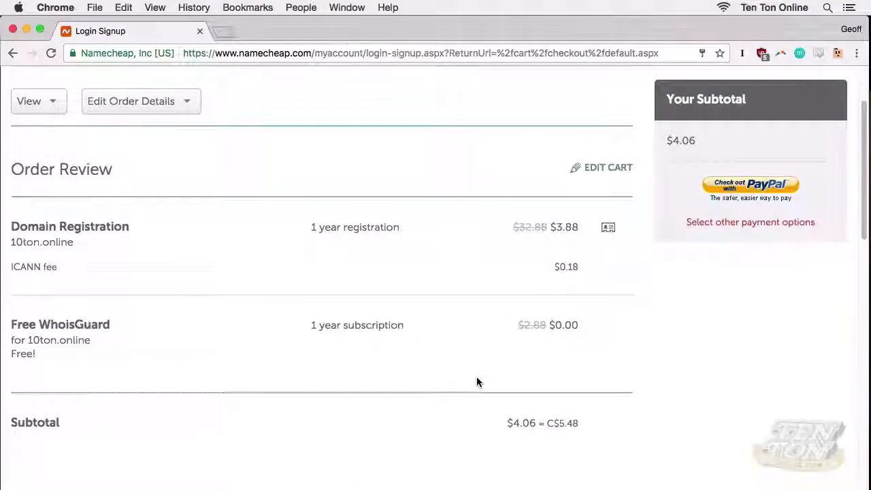
{"action": "scroll", "scroll_direction": "down", "scroll_amount": 3}
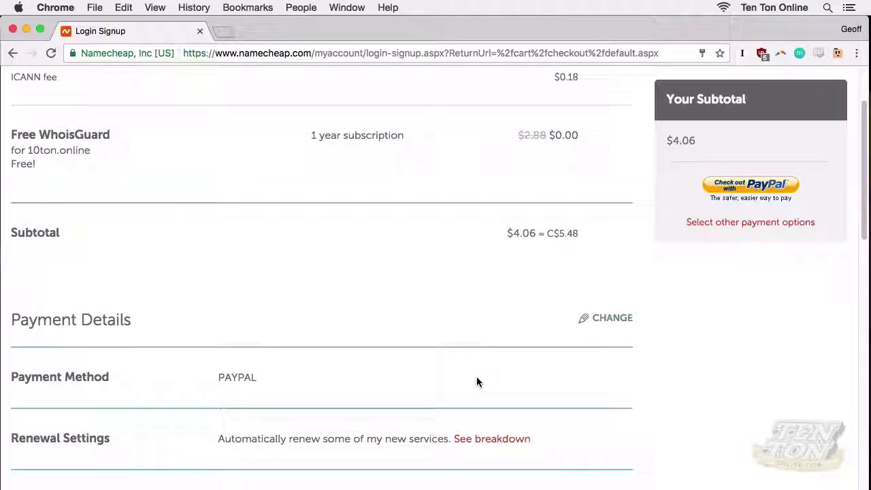
{"action": "scroll", "scroll_direction": "up", "scroll_amount": 3}
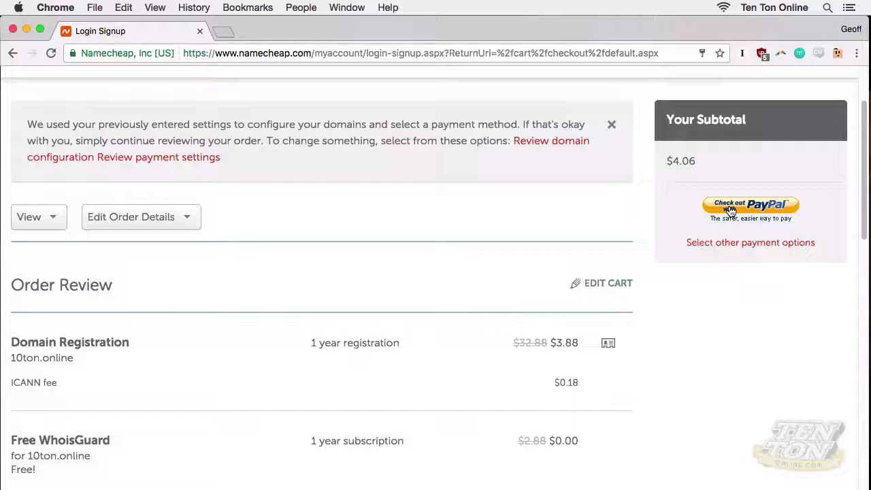
{"action": "mouse_move", "coordinate": [741, 247]}
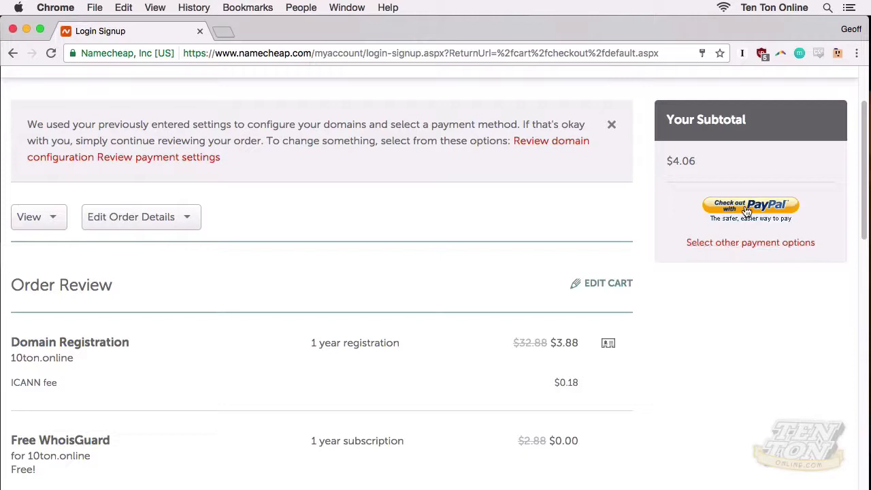
{"action": "mouse_move", "coordinate": [750, 207]}
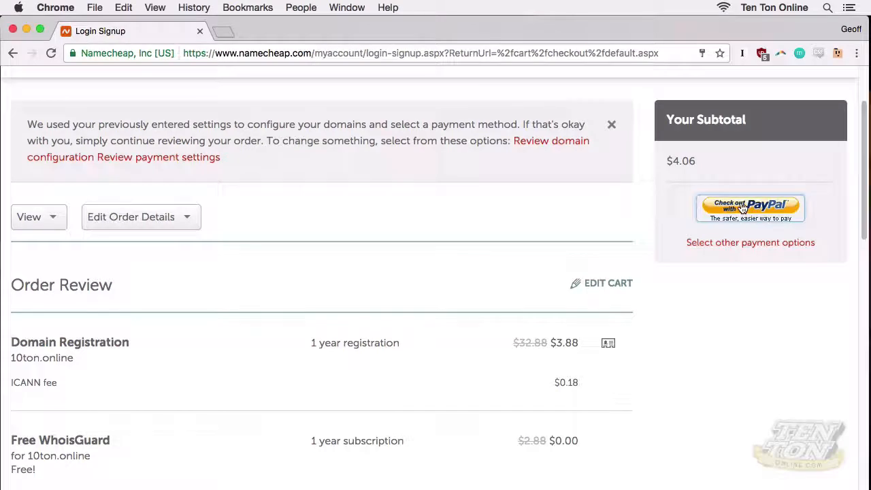
{"action": "left_click", "coordinate": [749, 207]}
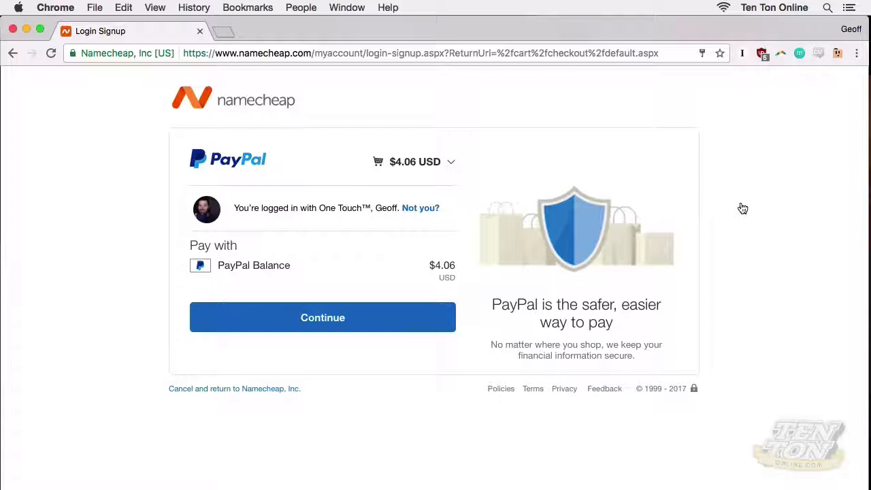
{"action": "mouse_move", "coordinate": [736, 232]}
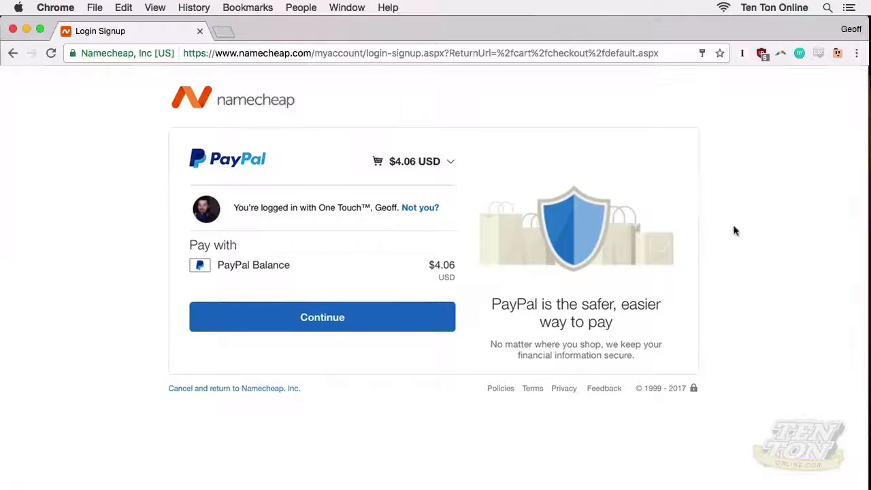
{"action": "left_click", "coordinate": [322, 316]}
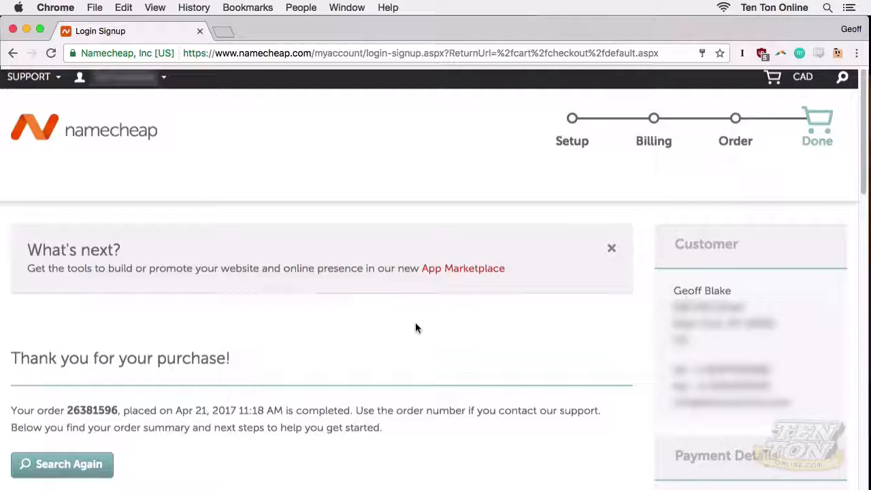
{"action": "scroll", "scroll_direction": "down", "scroll_amount": 3}
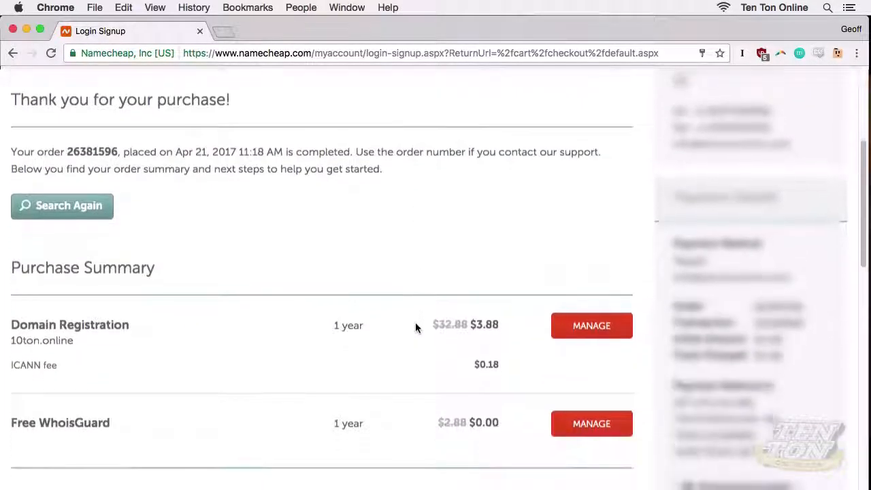
{"action": "scroll", "scroll_direction": "down", "scroll_amount": 3}
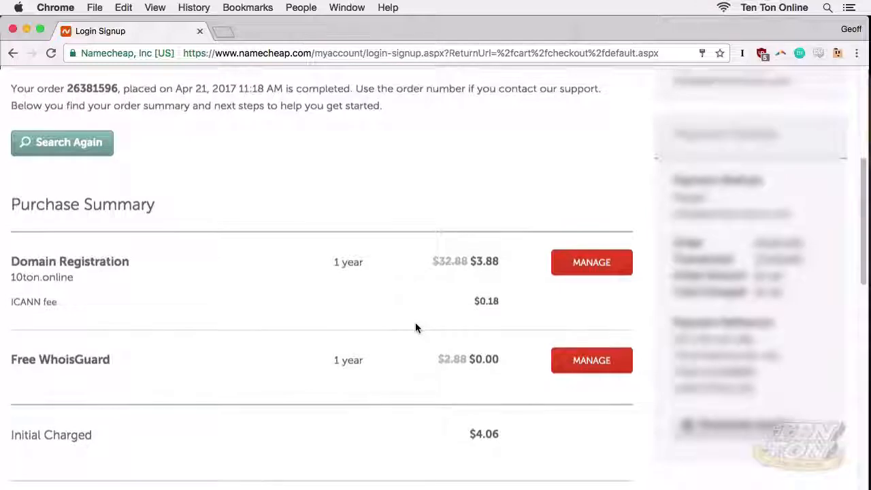
{"action": "scroll", "scroll_direction": "up", "scroll_amount": 3}
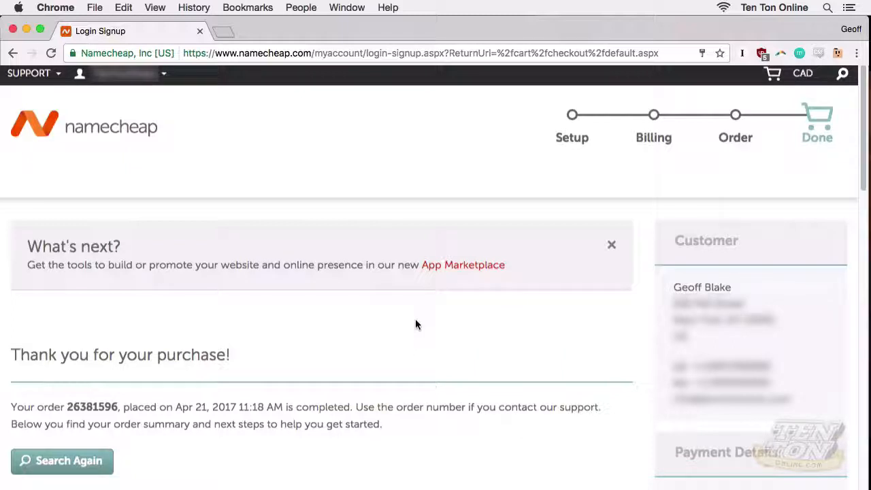
{"action": "mouse_move", "coordinate": [327, 247]}
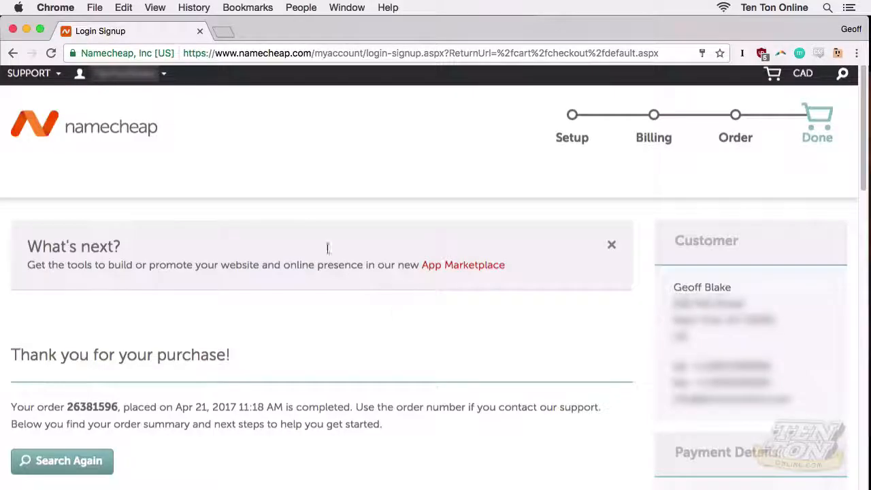
- Go to the account dashboard via the account name menu in the top bar
{"action": "left_click", "coordinate": [119, 74]}
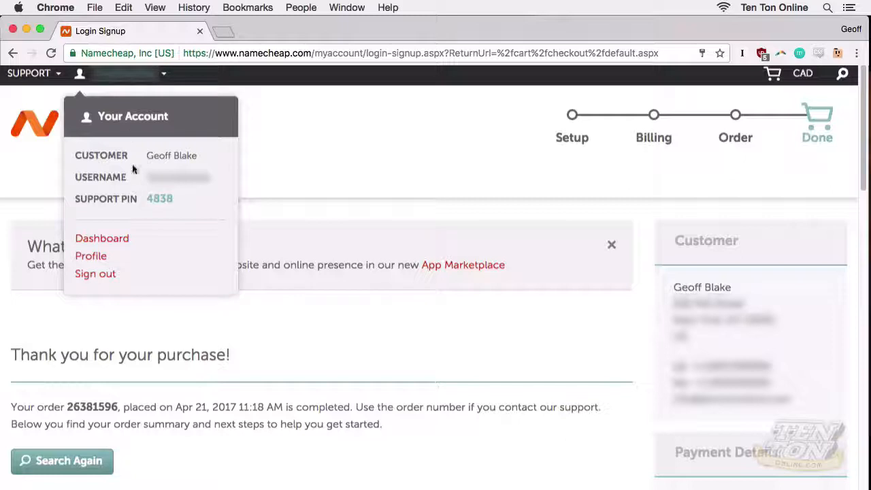
{"action": "left_click", "coordinate": [101, 238]}
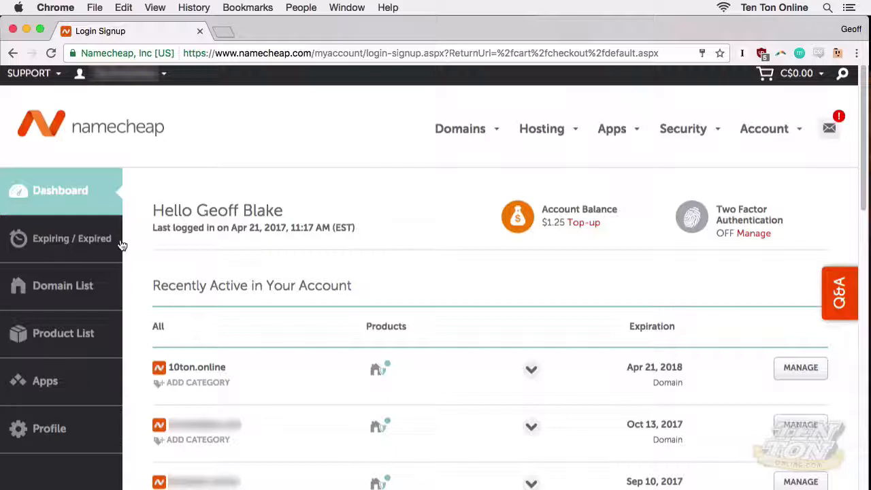
{"action": "mouse_move", "coordinate": [84, 281]}
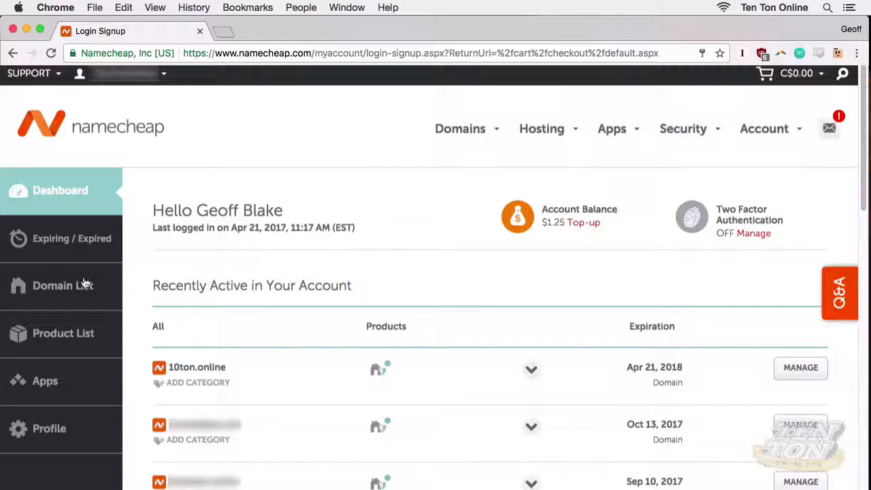
- View the Domain List from the sidebar, then start entering 'tentononlin' in the browser address bar
{"action": "left_click", "coordinate": [63, 285]}
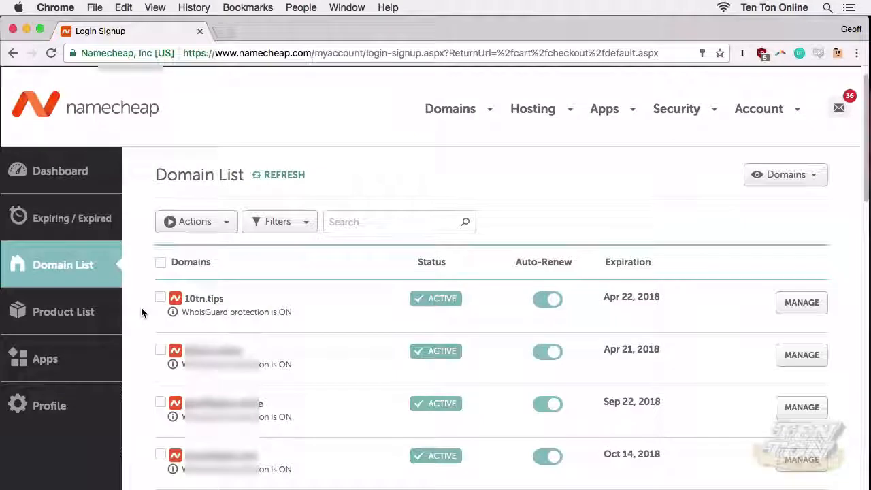
{"action": "scroll", "scroll_direction": "down", "scroll_amount": 3}
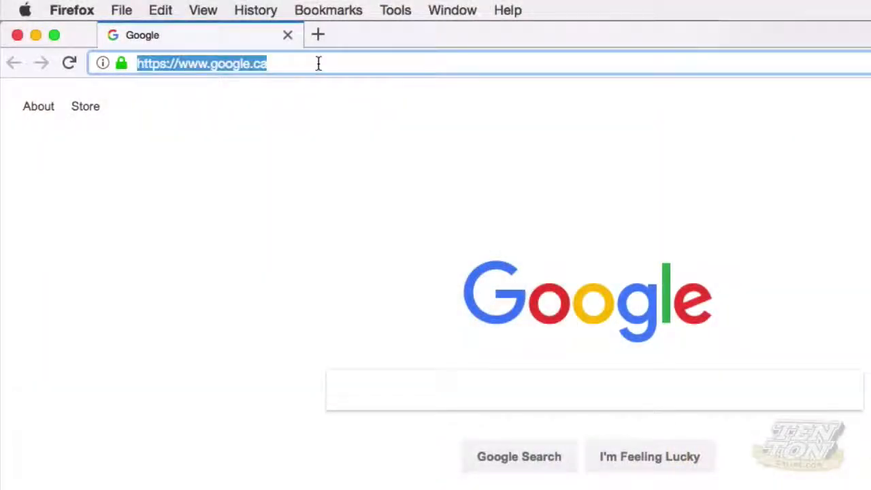
{"action": "type", "text": "tentononlin"}
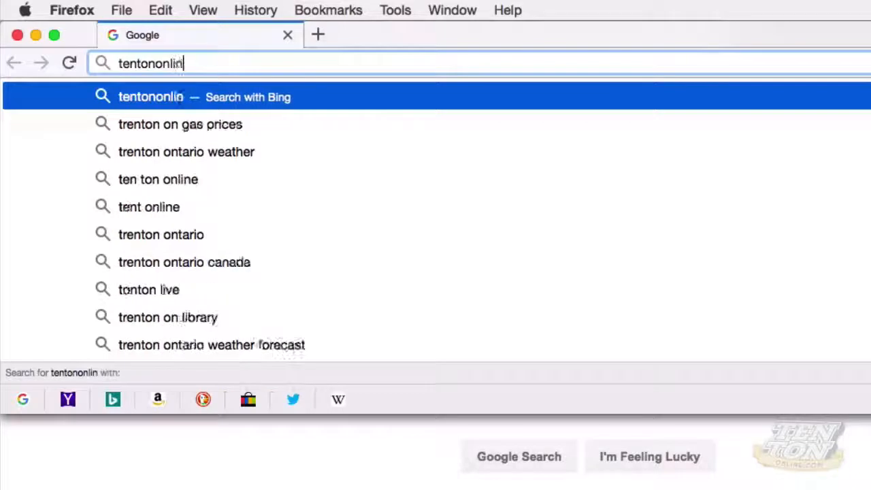